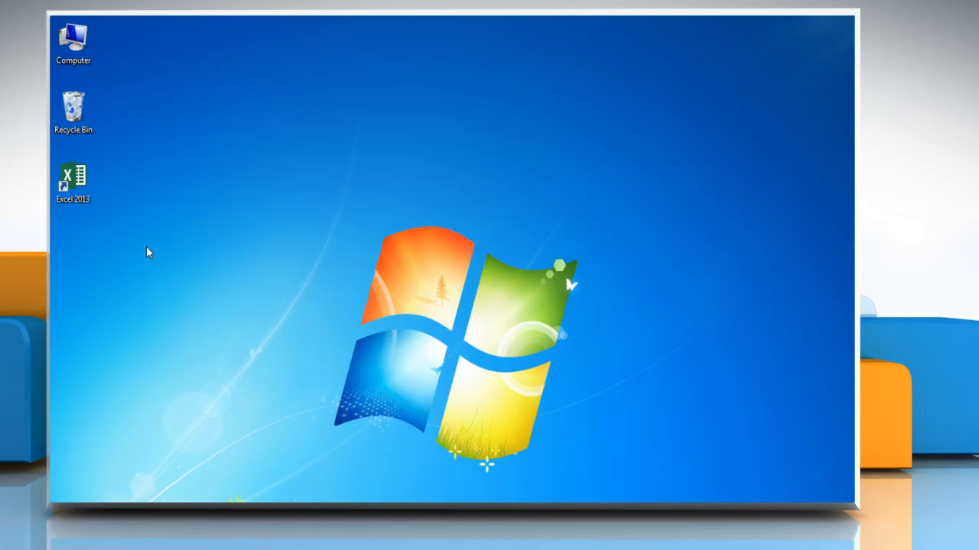
Launch Excel 2013 from its desktop shortcut to show the Sales Data chart workbook
left_click(73, 182)
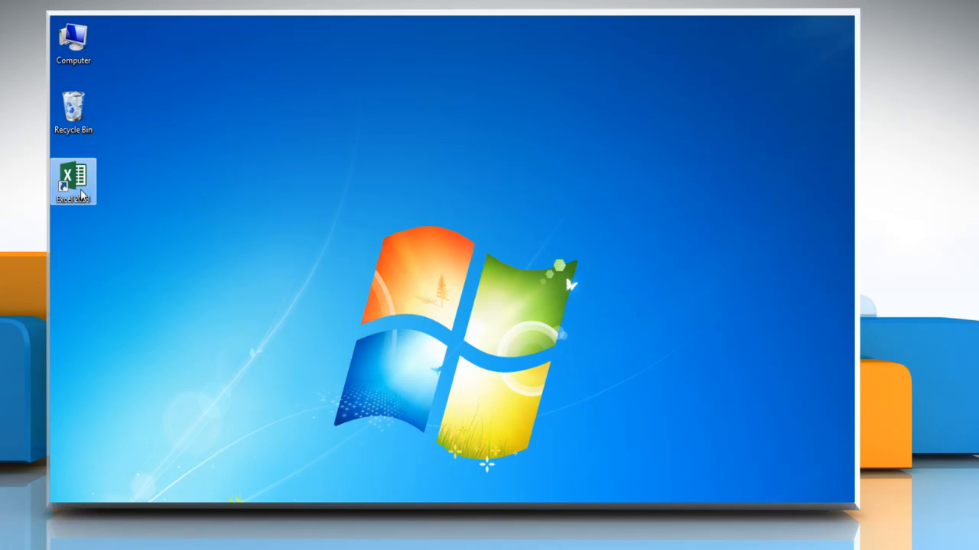
double_click(73, 182)
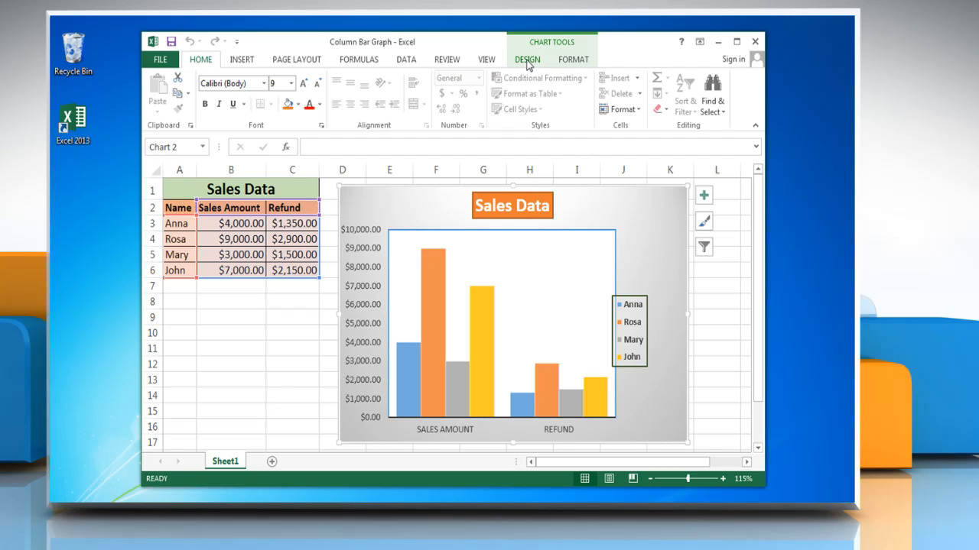
Add Primary Major Horizontal gridlines to the Sales Data chart and select them
left_click(527, 59)
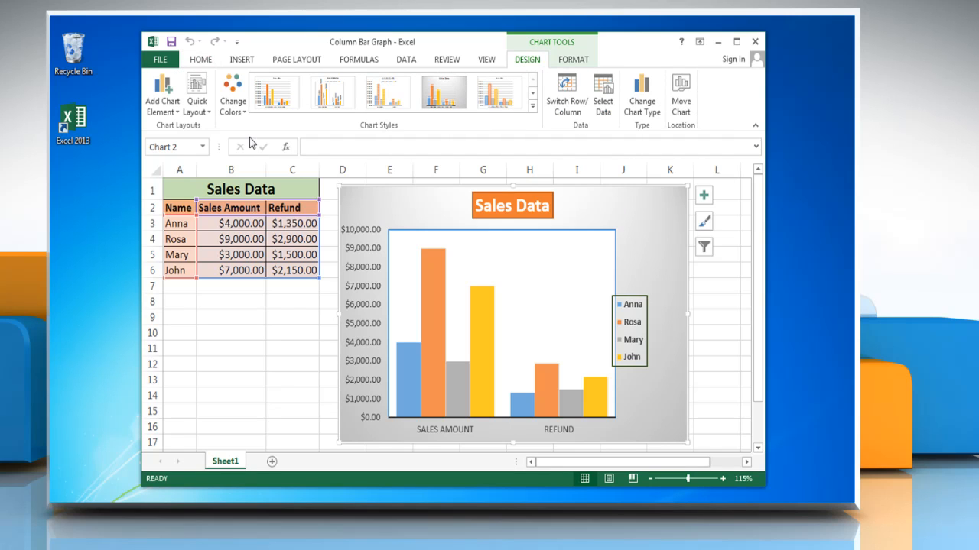
left_click(161, 95)
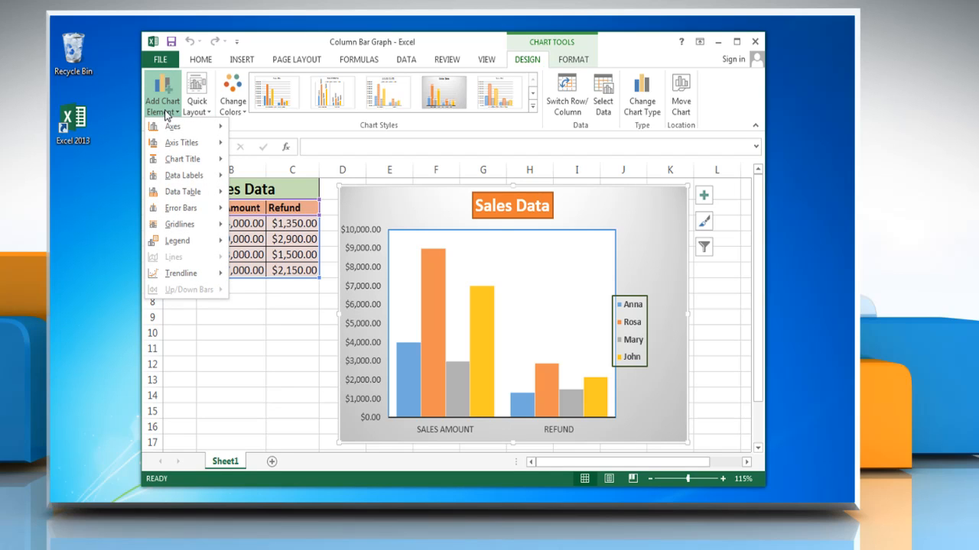
mouse_move(180, 224)
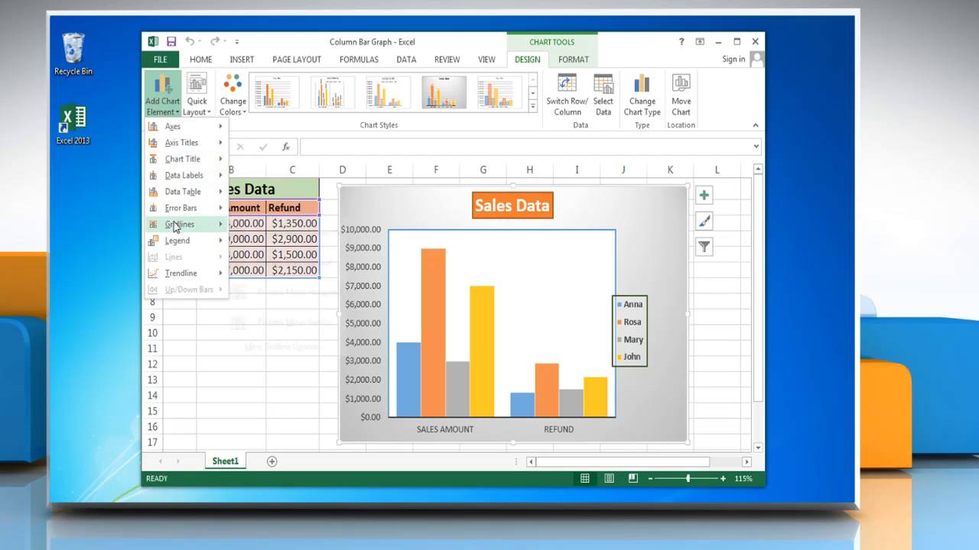
left_click(179, 224)
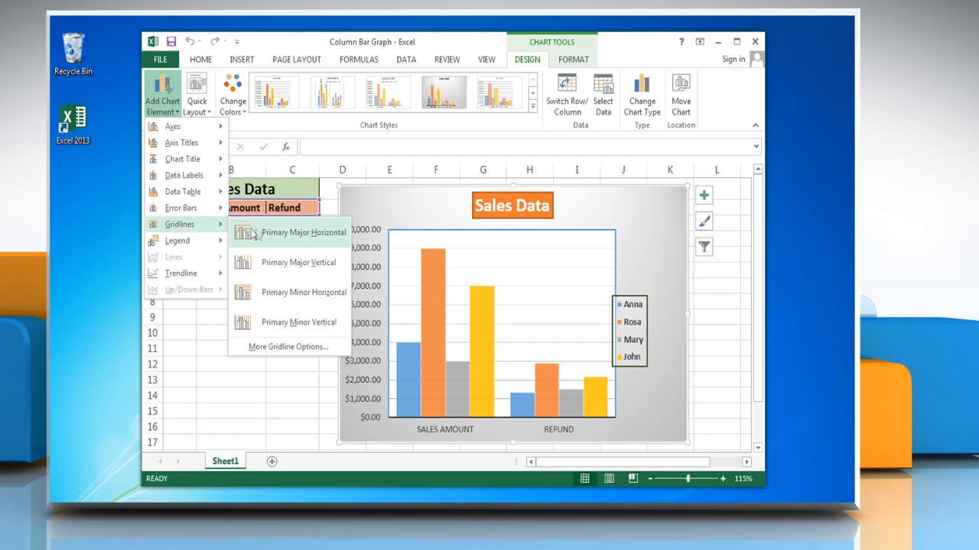
left_click(303, 232)
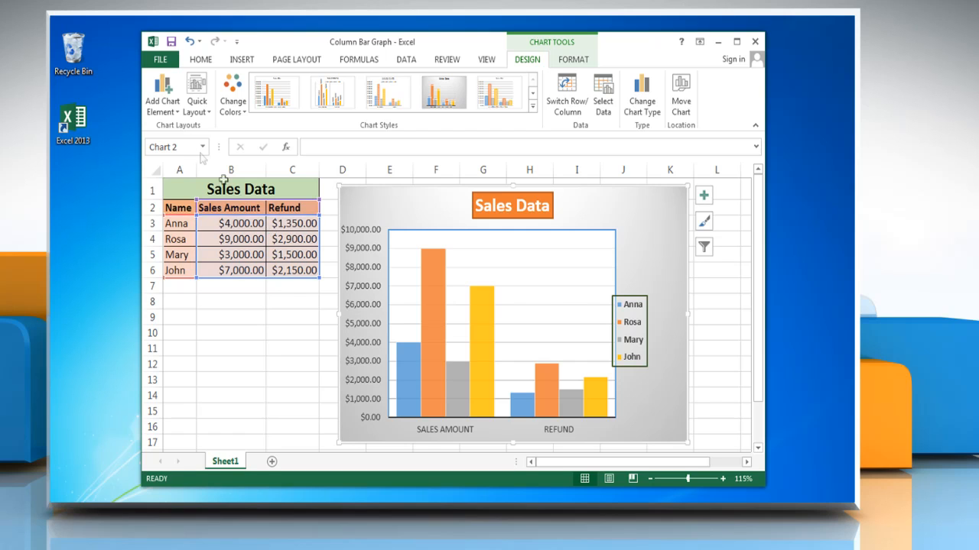
left_click(161, 91)
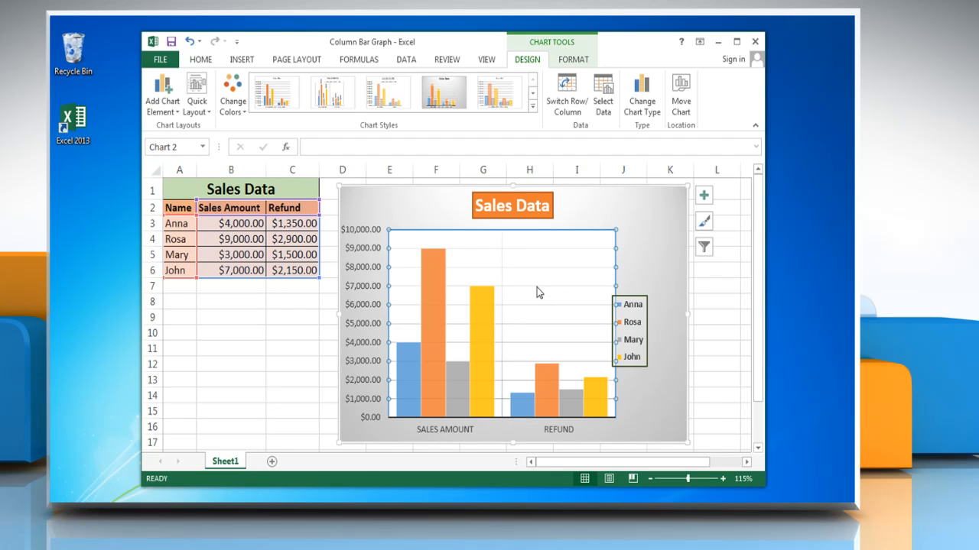
Apply the Intense Line - Accent 5 shape style to the horizontal gridlines
left_click(573, 59)
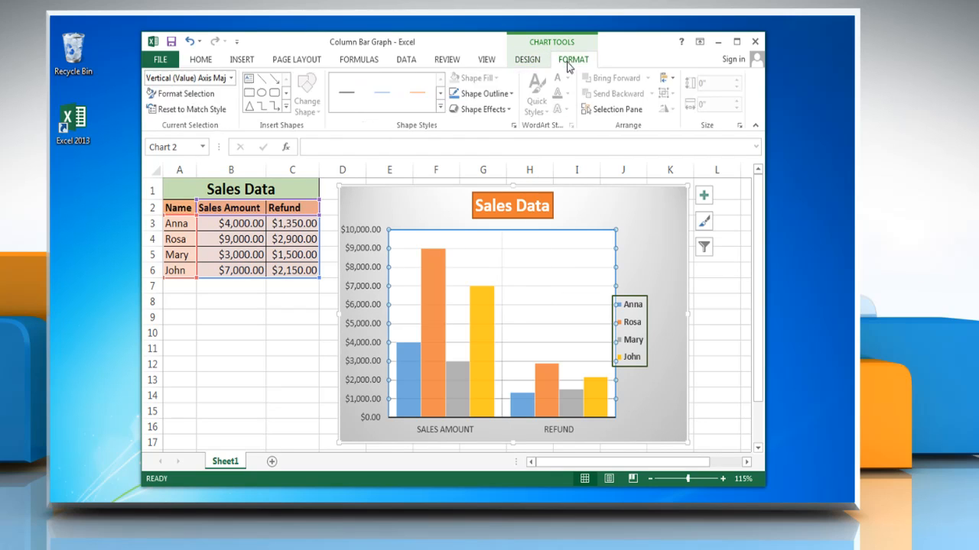
left_click(440, 111)
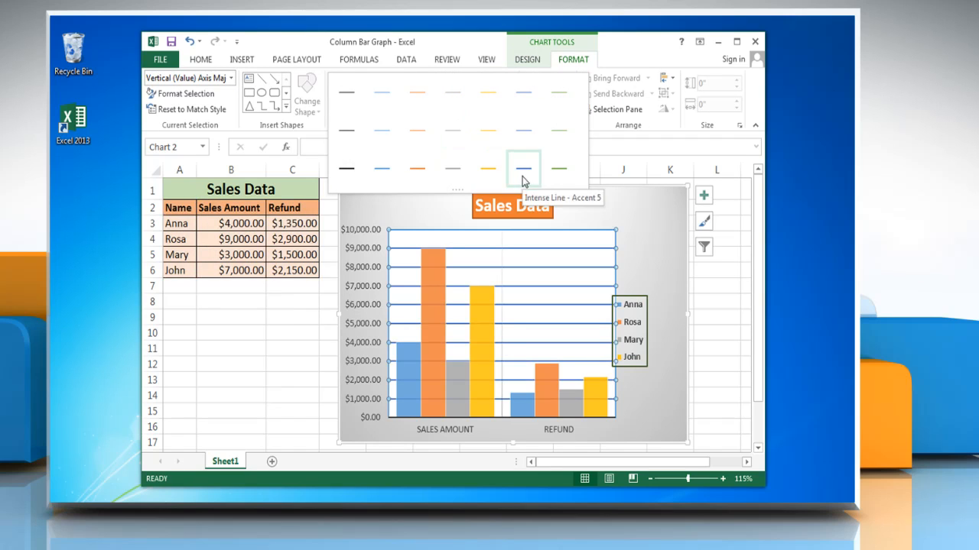
left_click(523, 169)
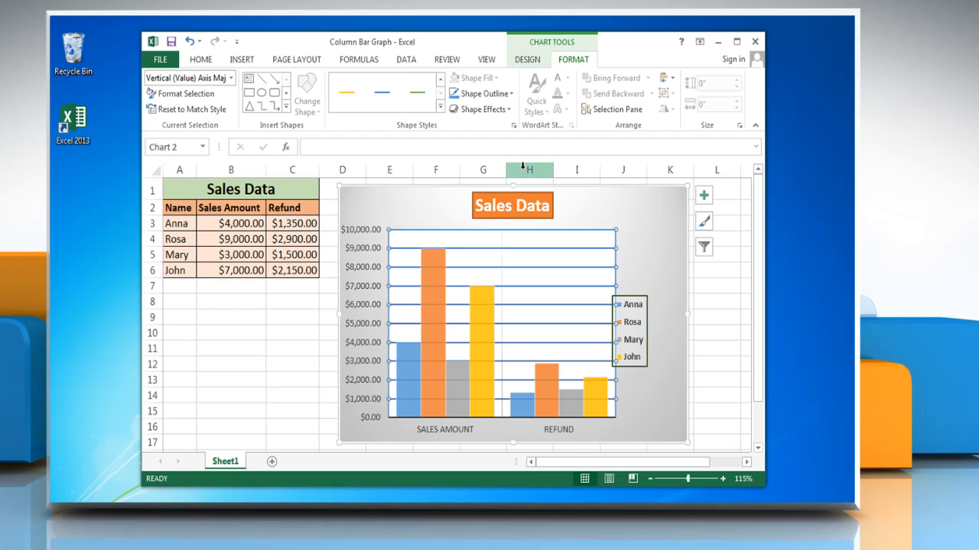
Uncheck Primary Major Vertical gridlines in the Chart Elements gridline options
left_click(702, 196)
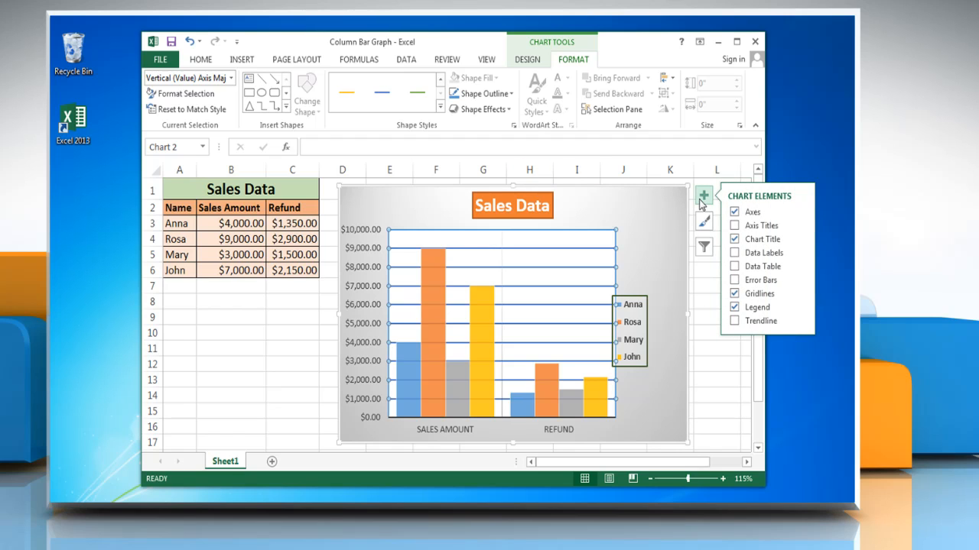
mouse_move(802, 298)
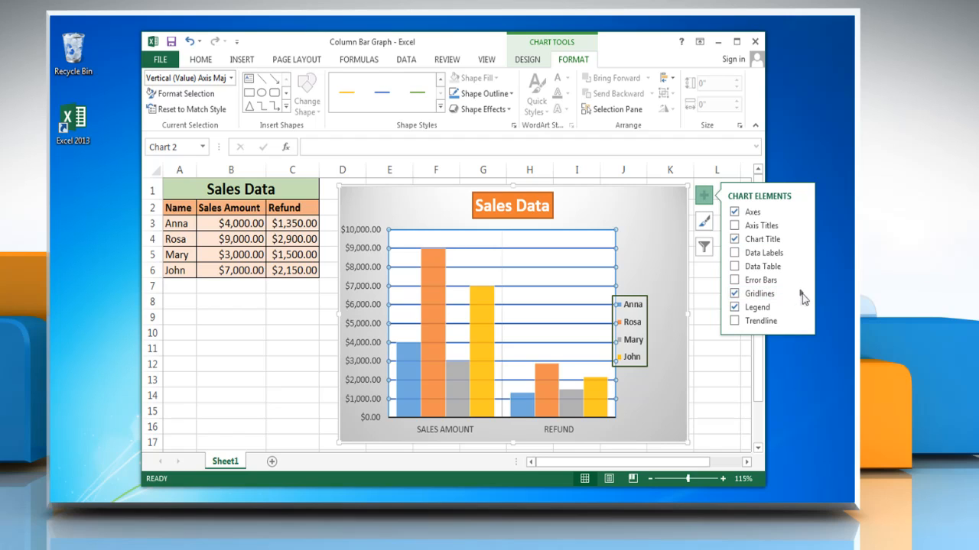
left_click(759, 293)
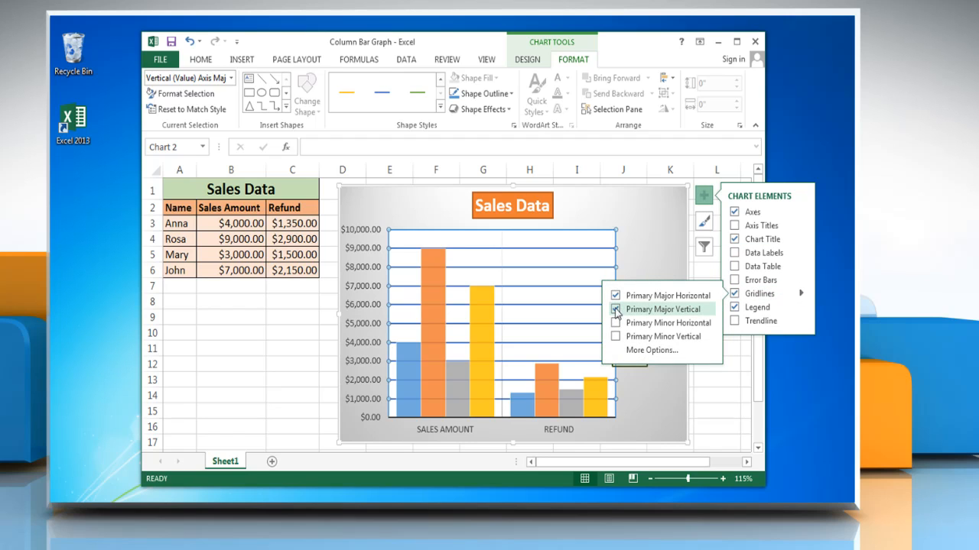
left_click(617, 309)
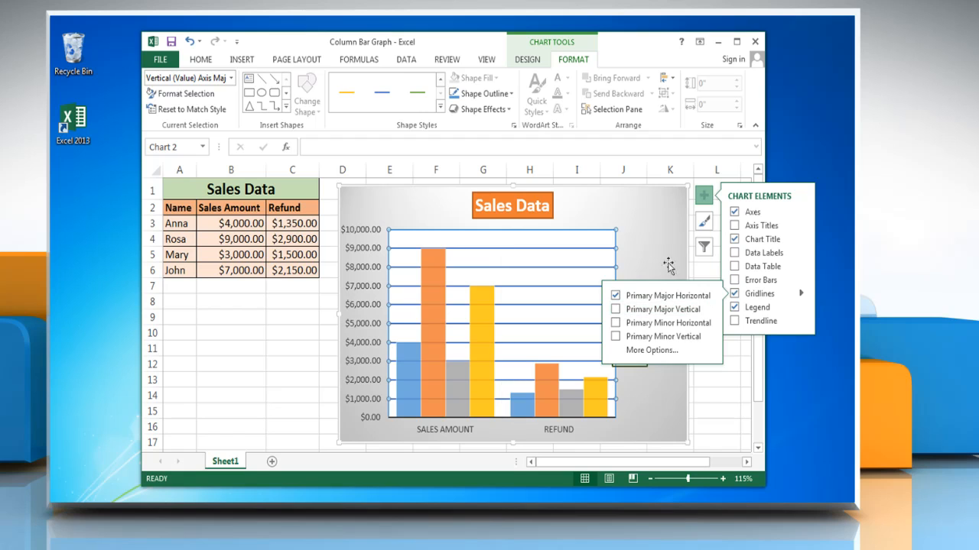
mouse_move(734, 346)
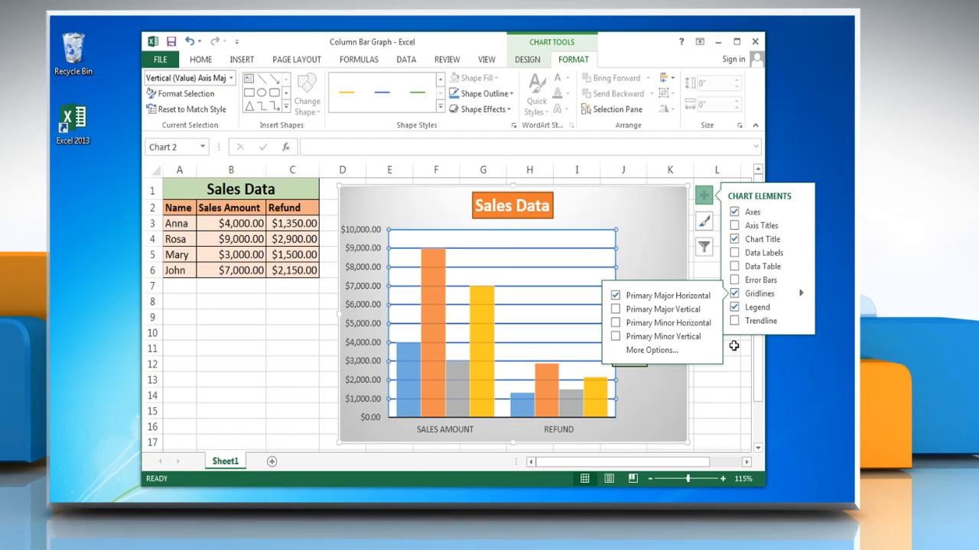